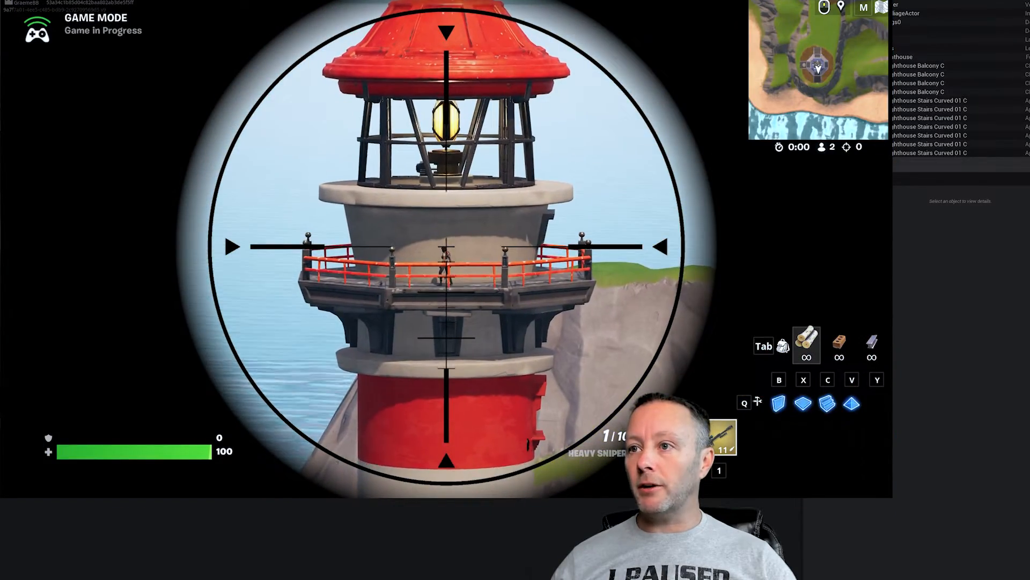
# - Review the Team2ScoreBoard property and the Game Manager's assigned scoreboard devices
pyautogui.click(447, 246)
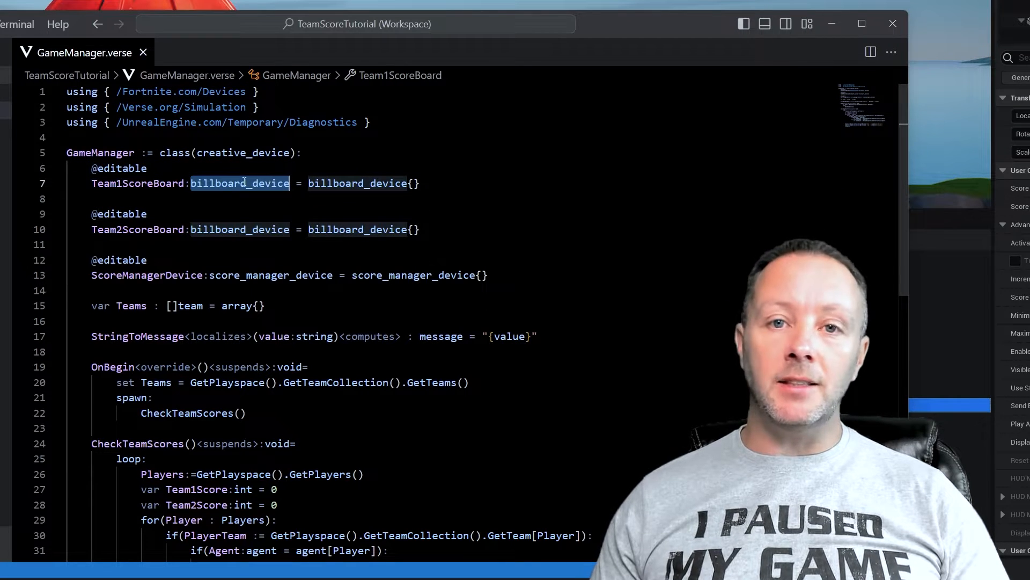
pyautogui.doubleClick(138, 229)
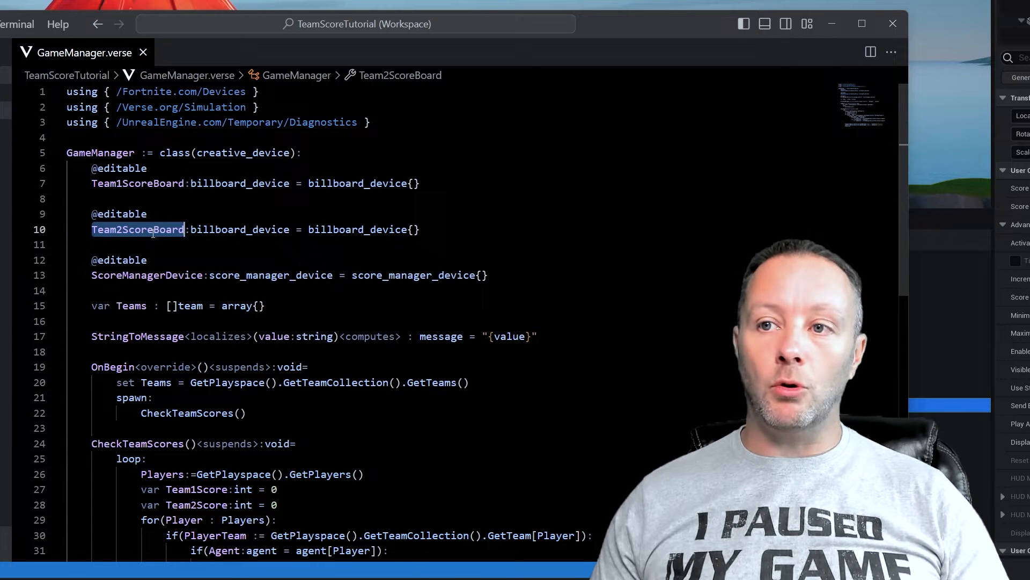
pyautogui.doubleClick(147, 275)
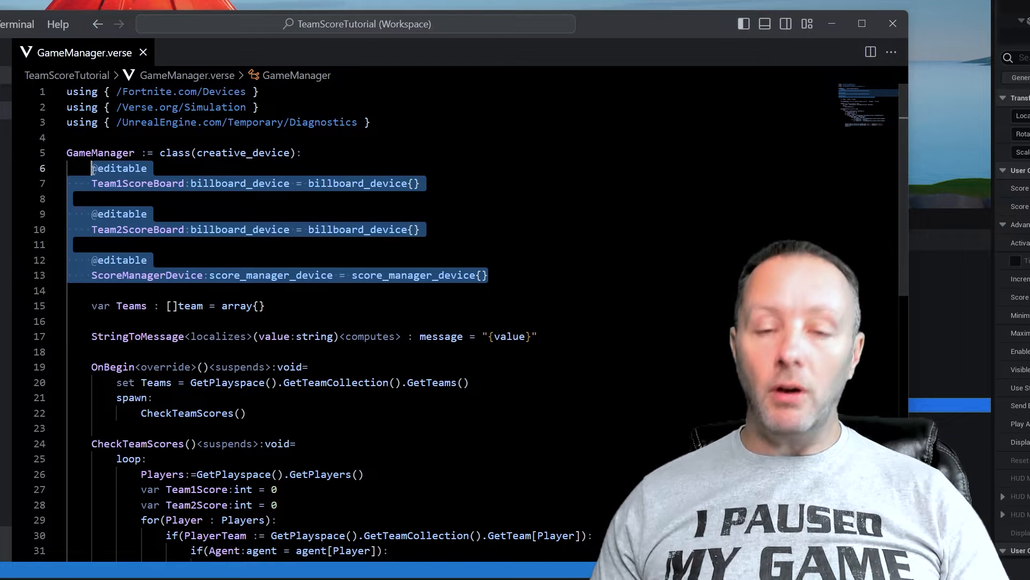
pyautogui.click(211, 183)
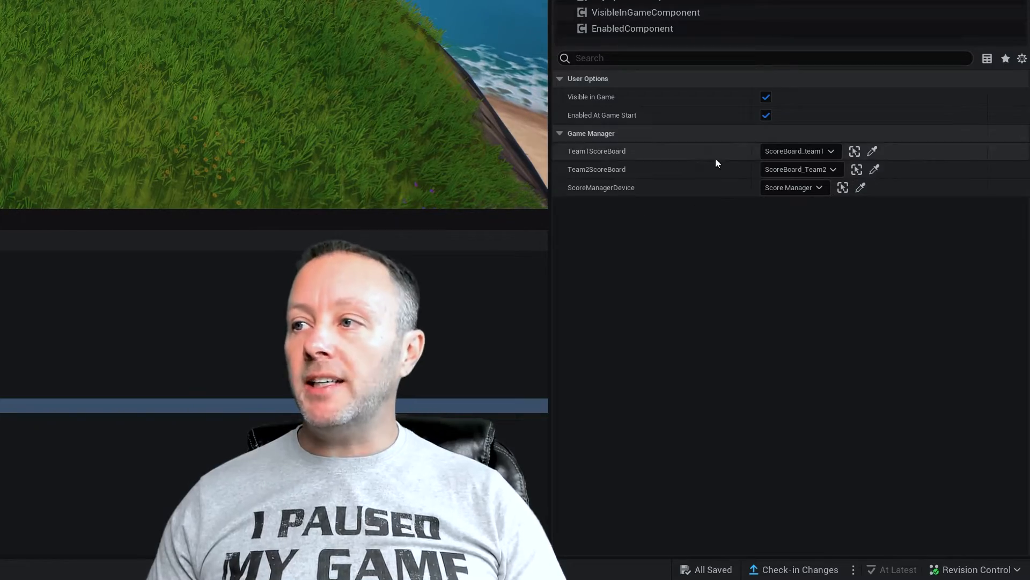
pyautogui.moveTo(795, 188)
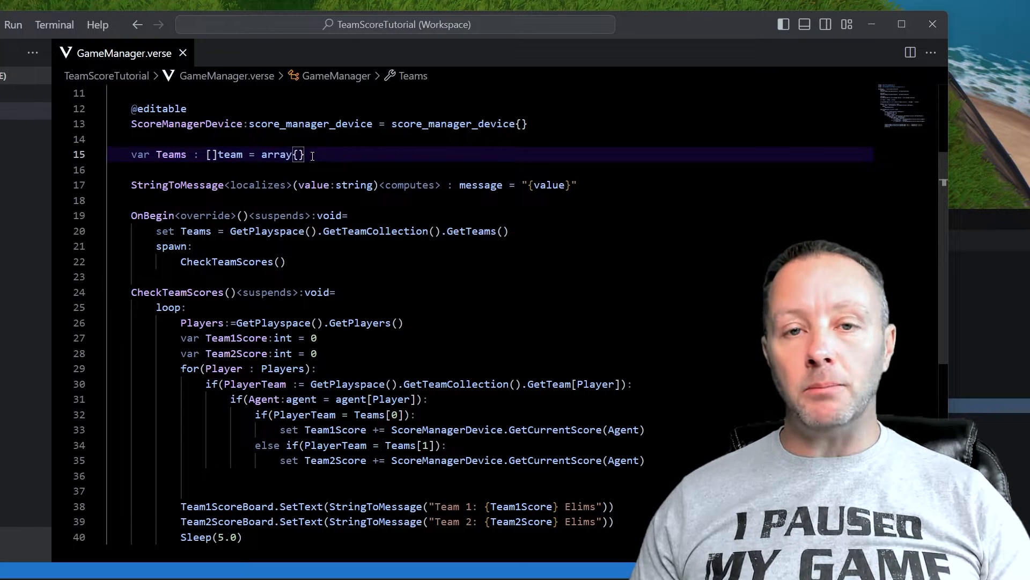
# - Review the Teams array declaration and CheckTeamScores' suspends, changing the loop's Sleep(5.0) to Sleep(1.0)
pyautogui.doubleClick(282, 154)
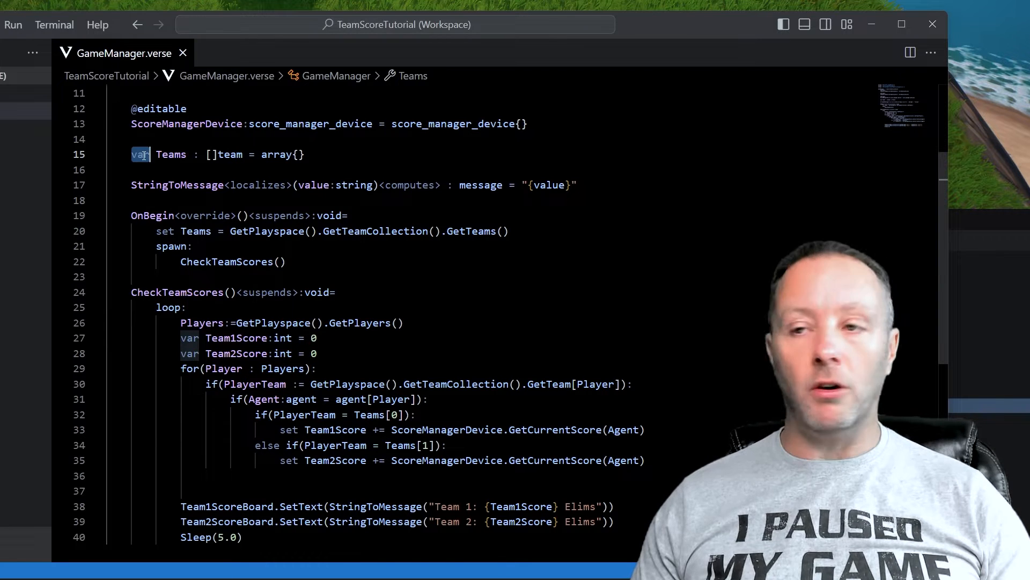
pyautogui.doubleClick(170, 154)
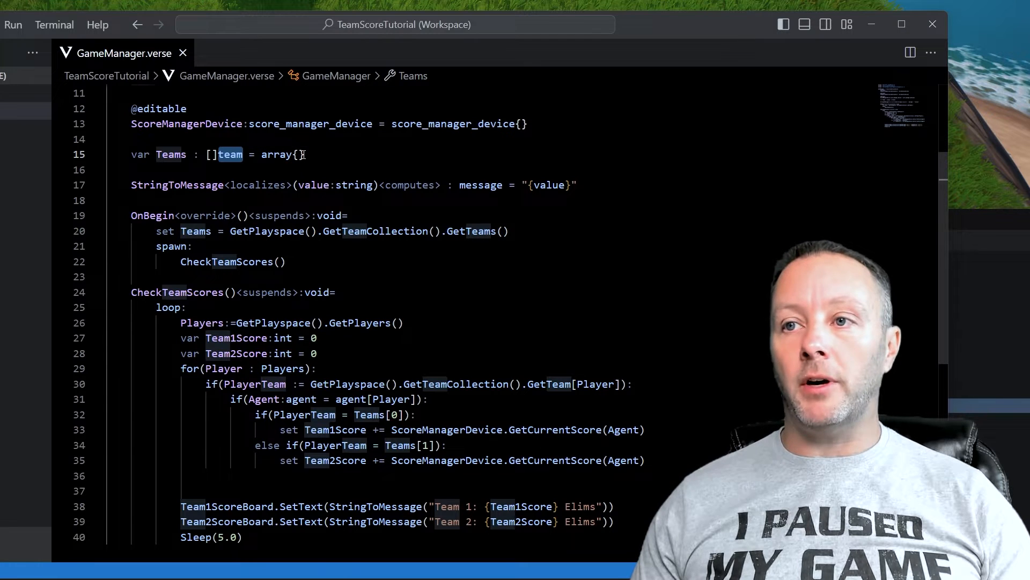
pyautogui.click(177, 185)
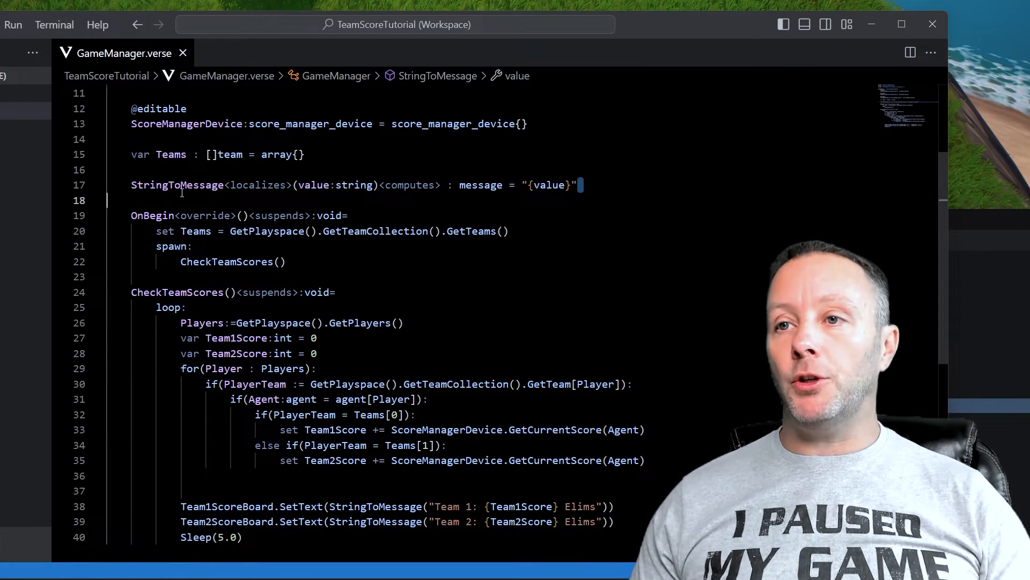
pyautogui.tripleClick(328, 184)
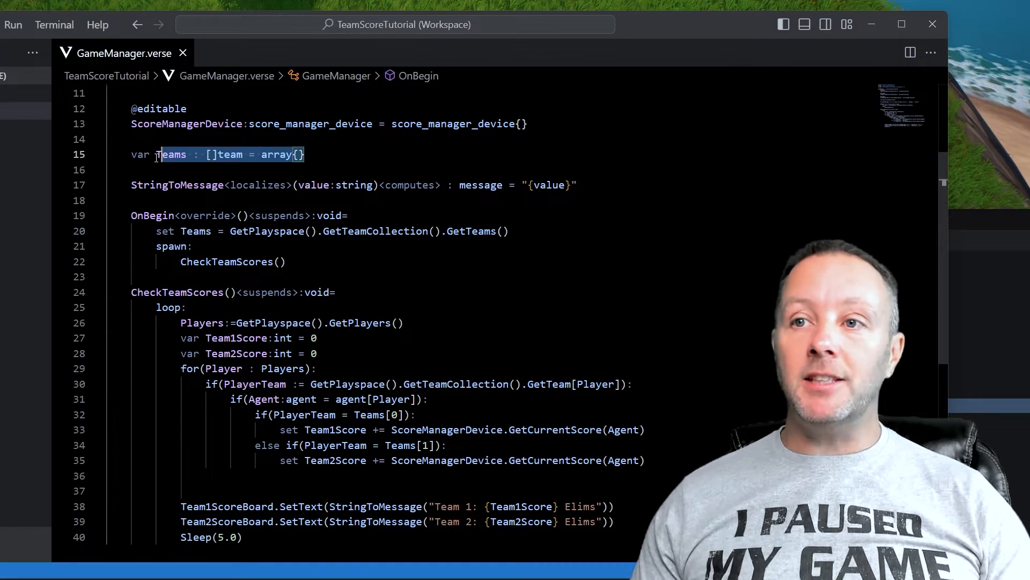
pyautogui.click(170, 245)
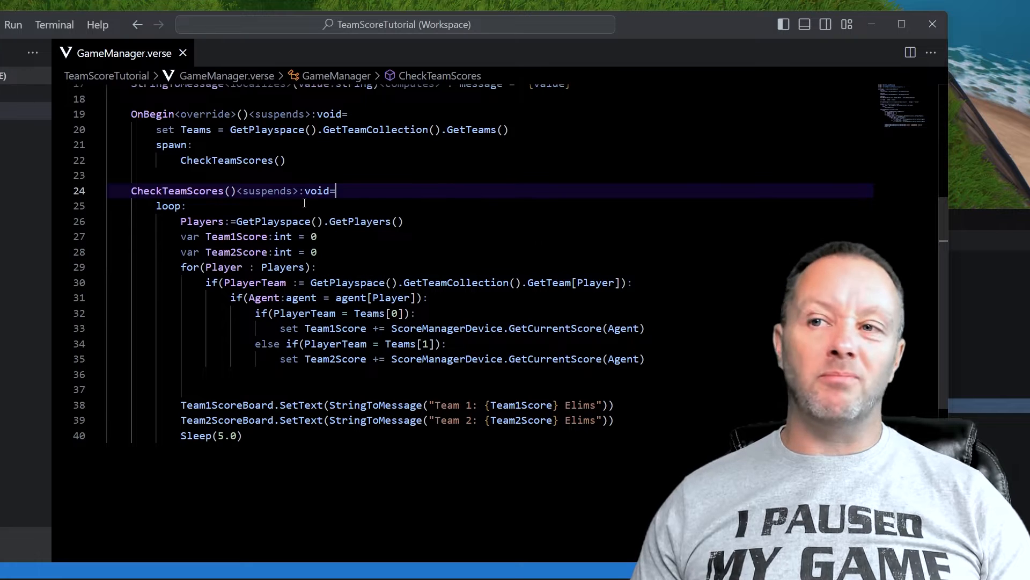
pyautogui.moveTo(360, 191)
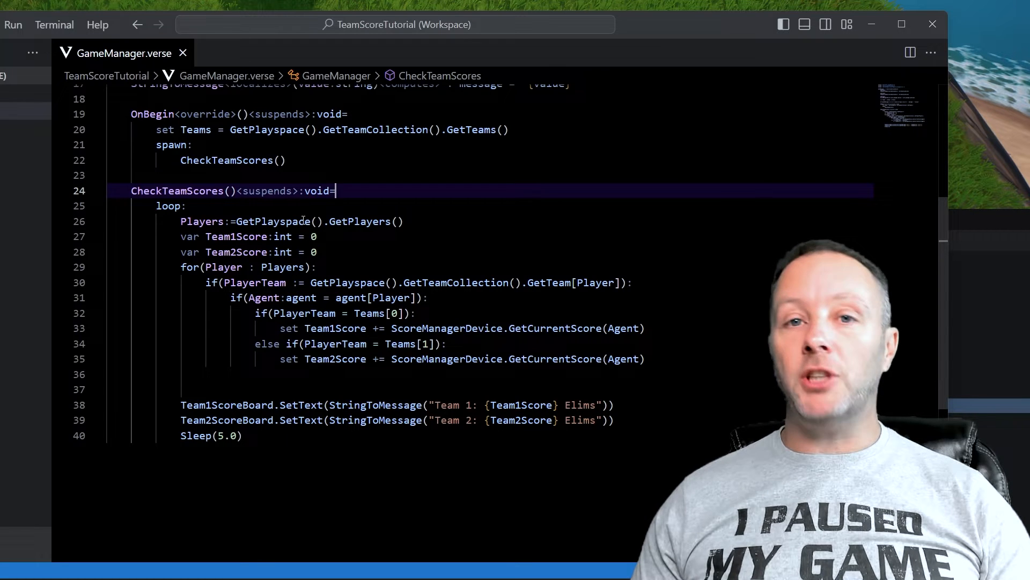
pyautogui.doubleClick(267, 190)
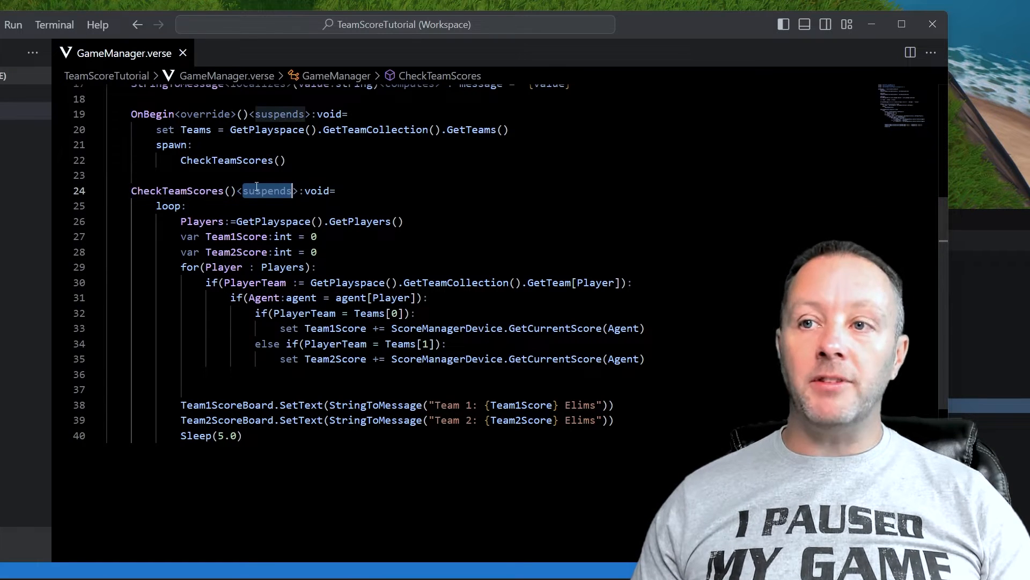
pyautogui.click(172, 144)
pyautogui.write('1')
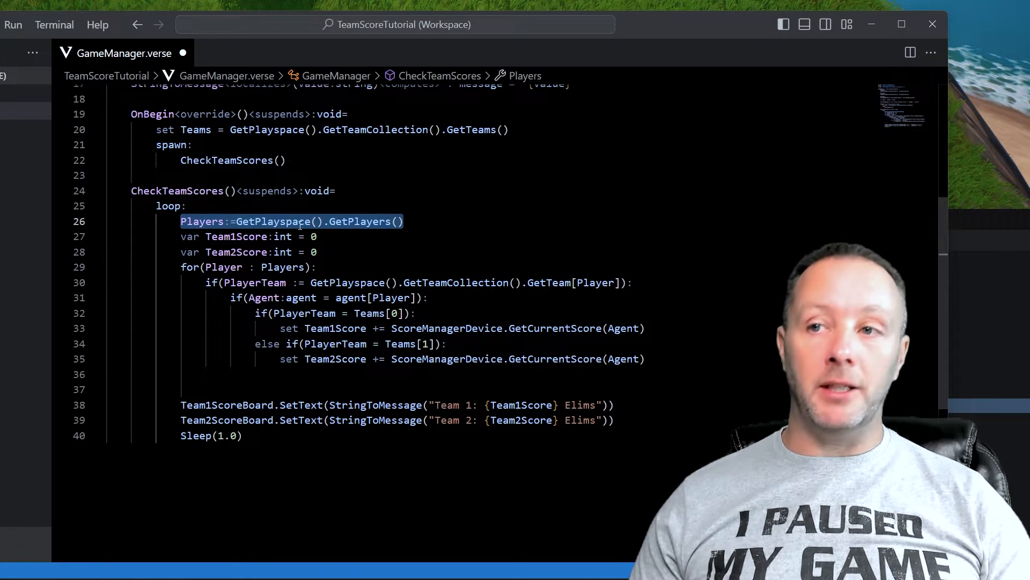
pyautogui.moveTo(359, 220)
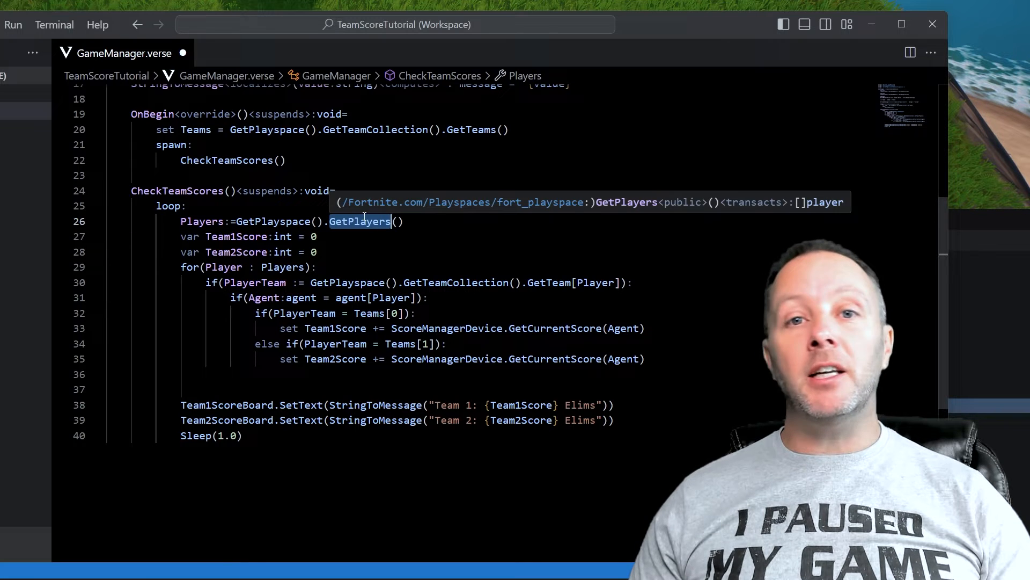
pyautogui.moveTo(392, 247)
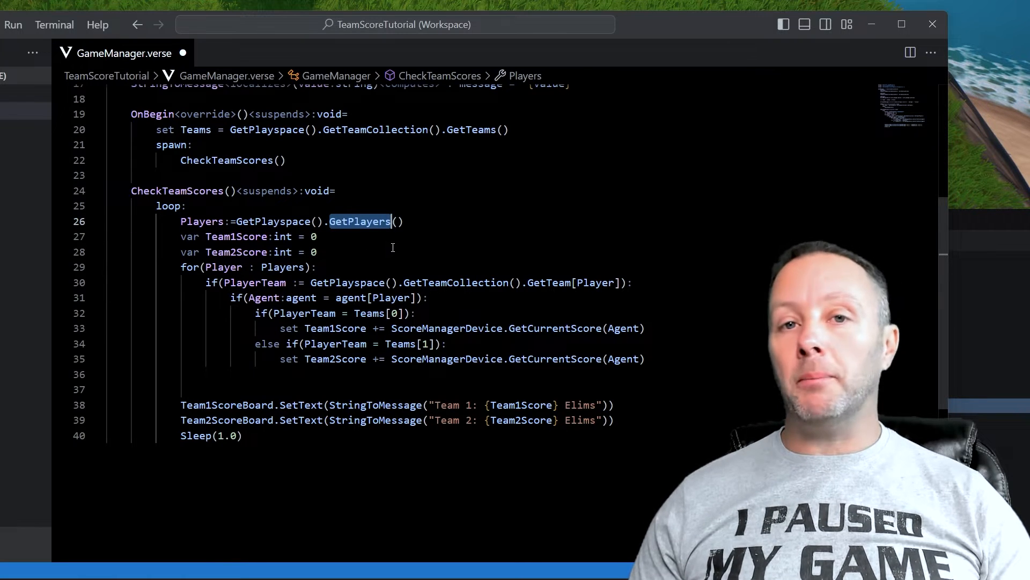
pyautogui.click(408, 222)
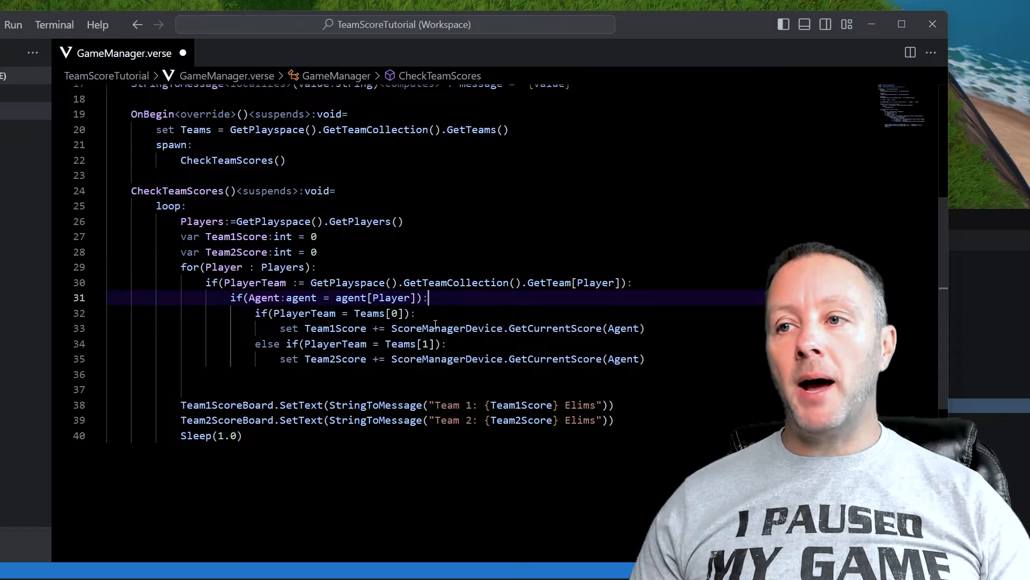
pyautogui.moveTo(602, 330)
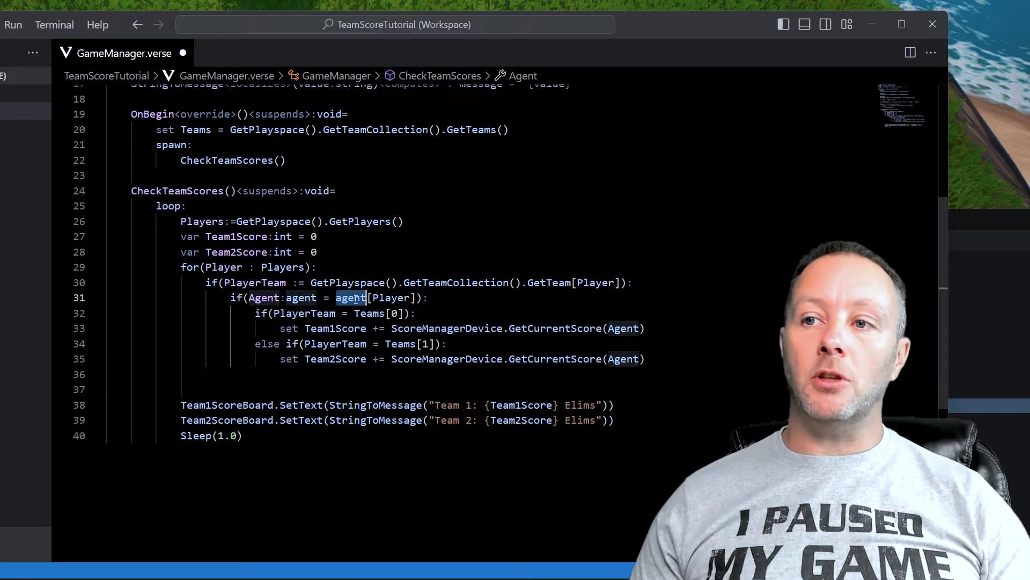
pyautogui.moveTo(349, 298)
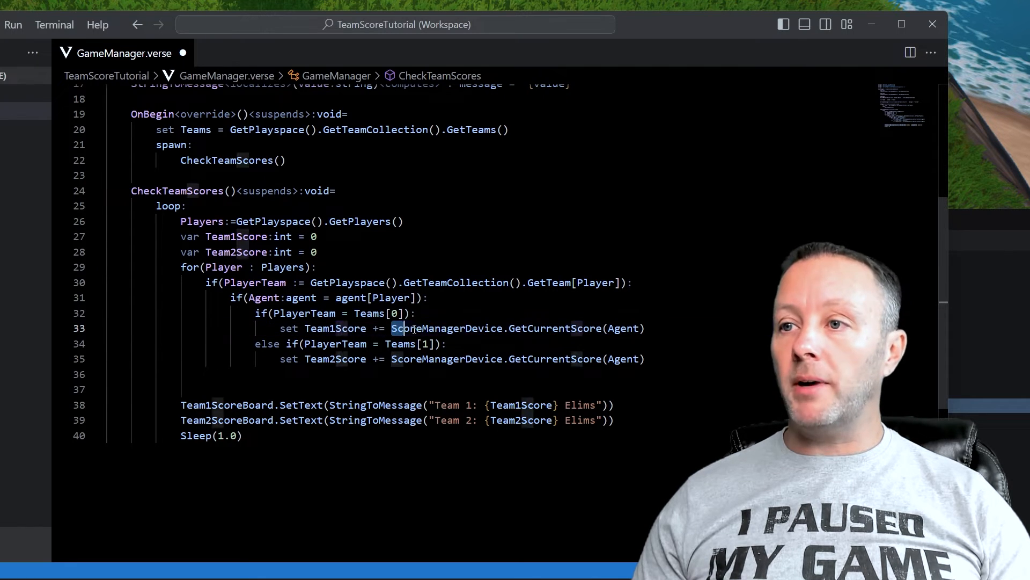
pyautogui.moveTo(554, 328)
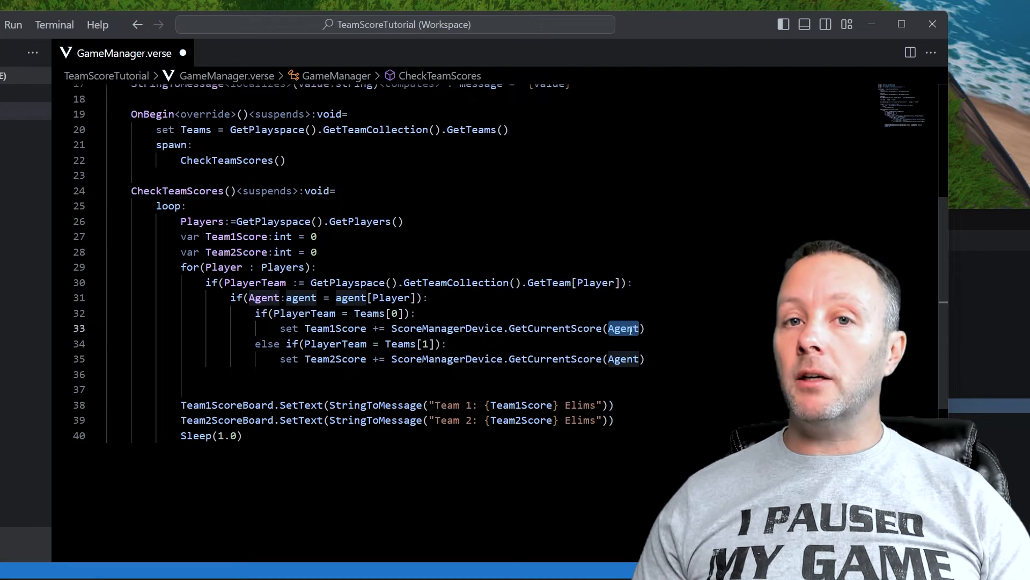
pyautogui.doubleClick(335, 328)
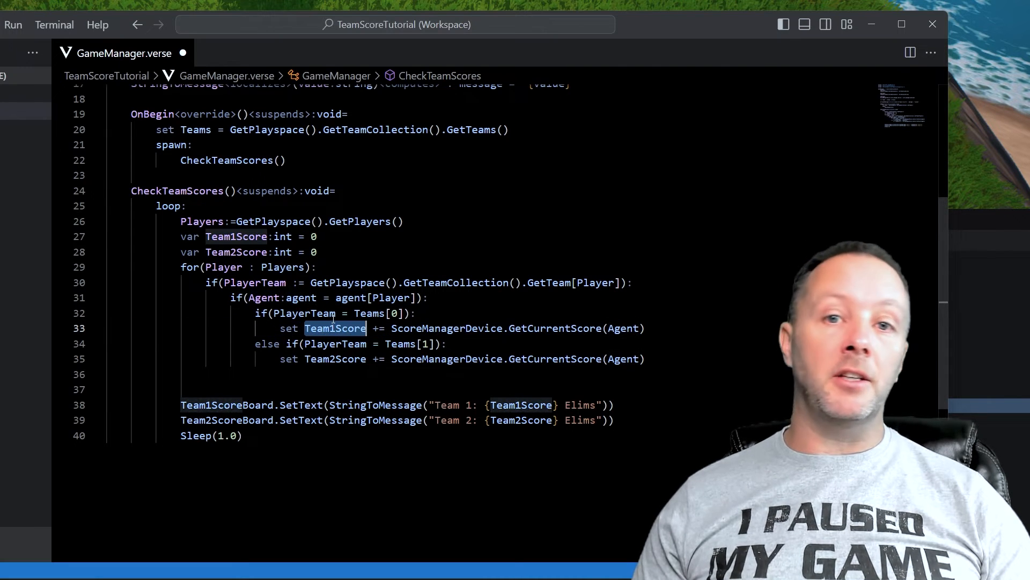
pyautogui.moveTo(304, 327); pyautogui.dragTo(445, 344)
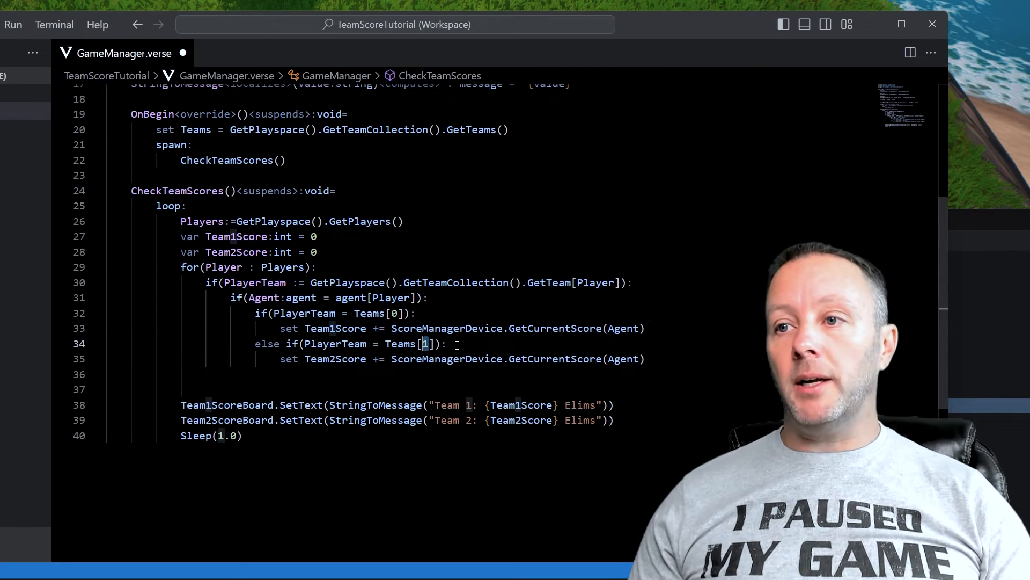
pyautogui.doubleClick(334, 359)
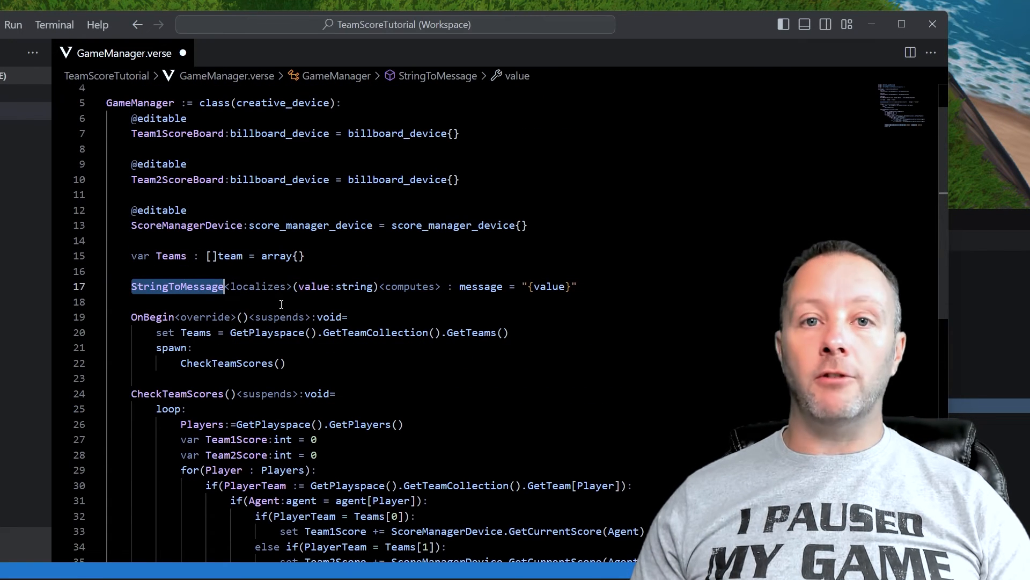
pyautogui.scroll(-3)
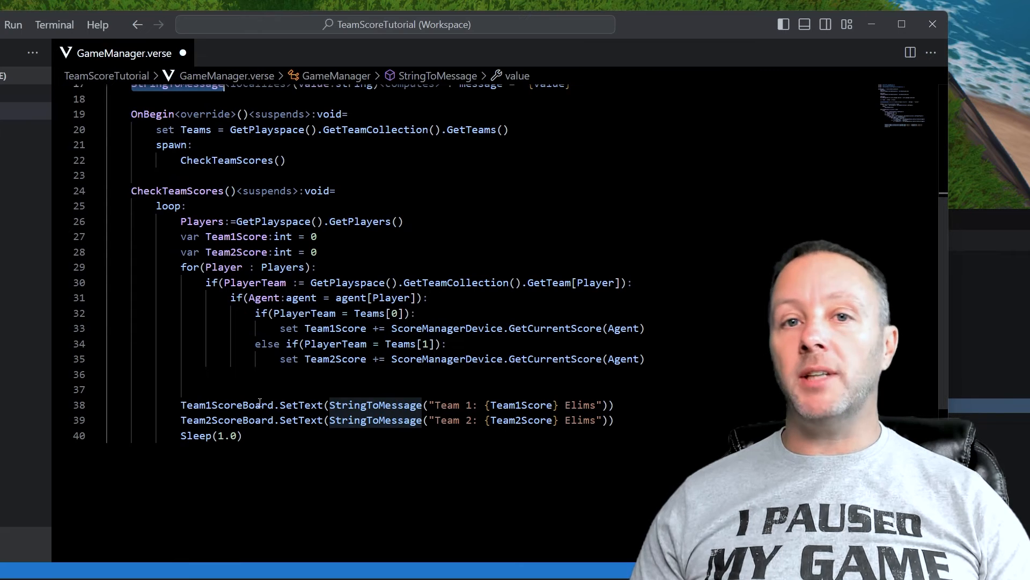